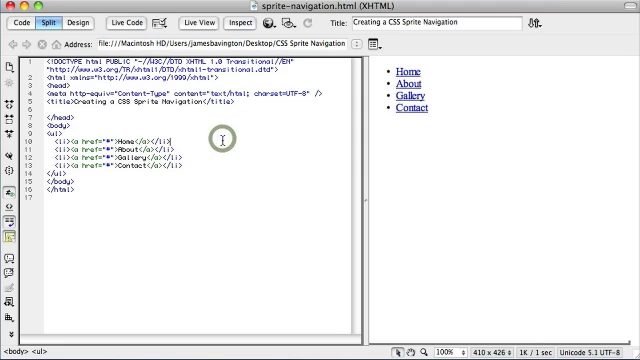
mouse_move(376, 152)
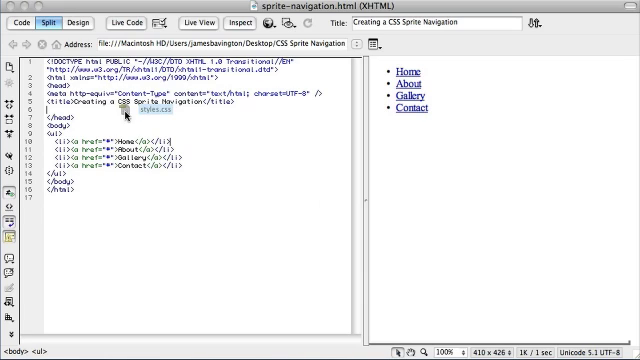
Step: Add a stylesheet link to styles.css inside the page head
type("<link rel=\"stylesheet\" type=\"text/css\" href=\"styles.css\"/>")
left_click(86, 134)
type(" id=\"nav\"")
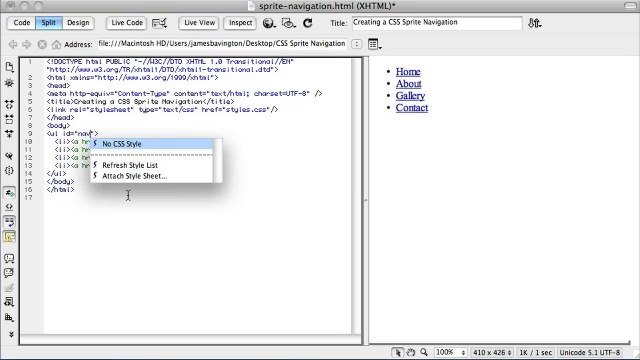
Step: Give the ul id="navigation" and each li its own id, then show Code view full width
left_click(132, 148)
type("igation")
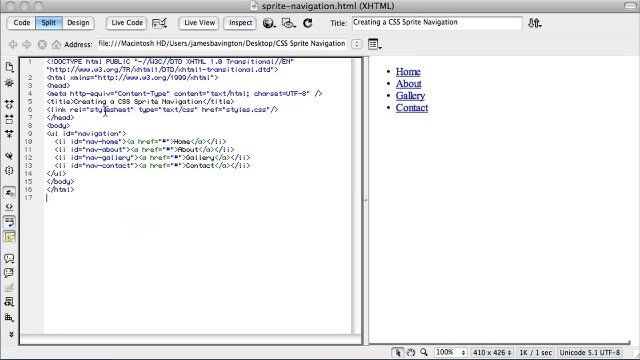
left_click(20, 24)
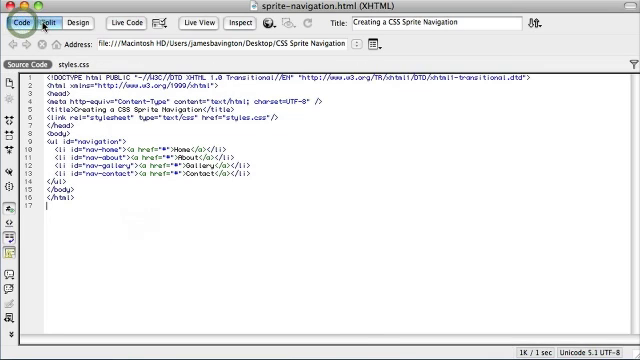
Step: Write a #navigation rule with margin 0, padding 0, width 378px and height 44px
left_click(54, 22)
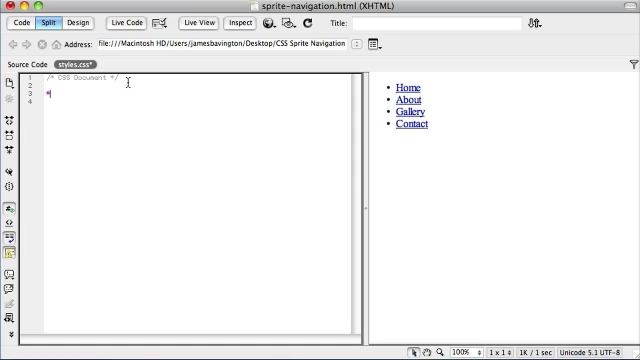
type("#navigation")
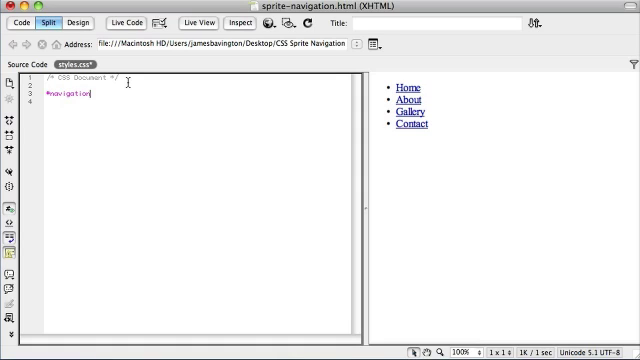
type("{ margin:")
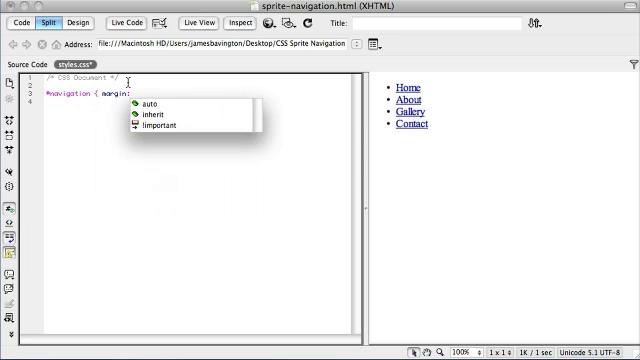
type("0; p")
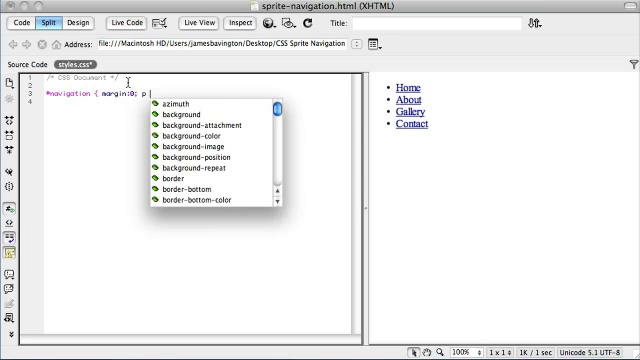
type("padding:0;")
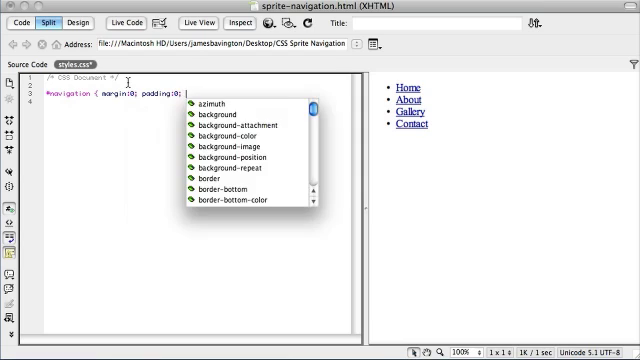
type("width:")
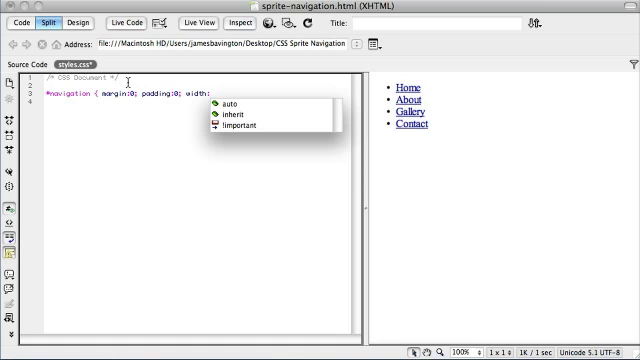
type("378")
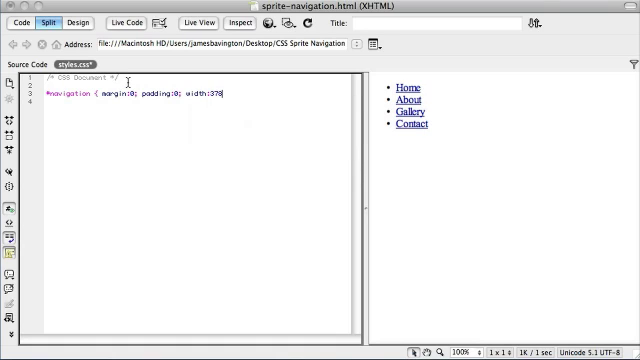
type("px;")
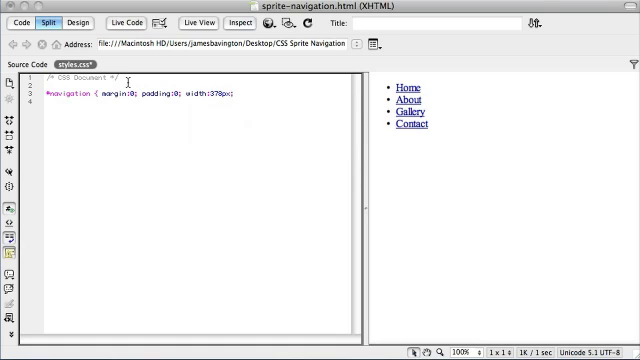
type("height:")
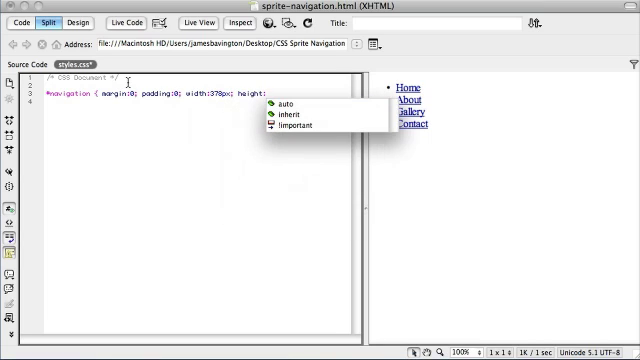
type("44px;")
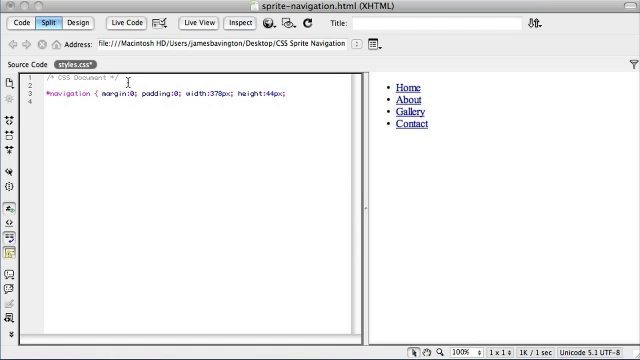
Step: Add a background url to #navigation using the navigation background image chosen via Browse
type("b")
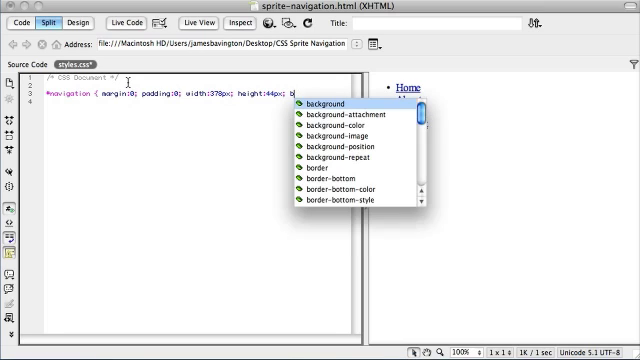
left_click(324, 104)
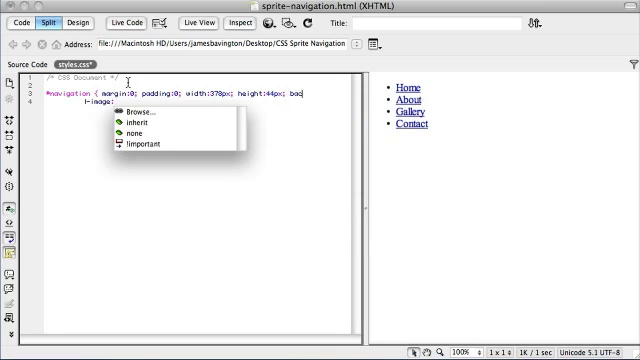
left_click(132, 112)
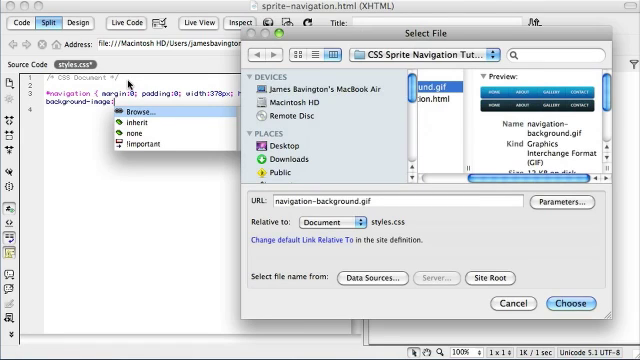
left_click(588, 302)
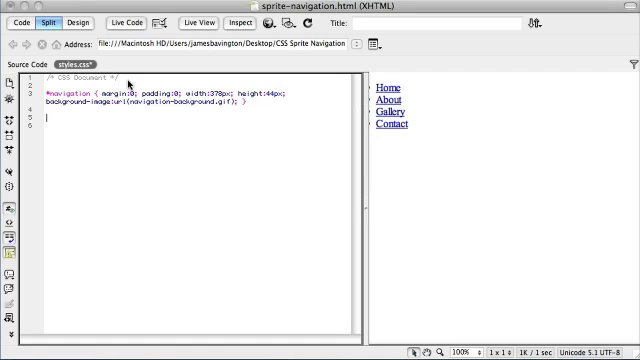
Step: Write a #navigation li rule: margin 0, padding 0, no list-style, display inline, height 44px, float left
type("#navigation li { margin:0; padding:0")
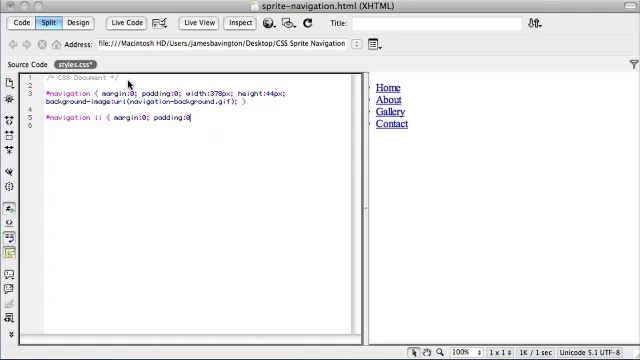
type("list-style:")
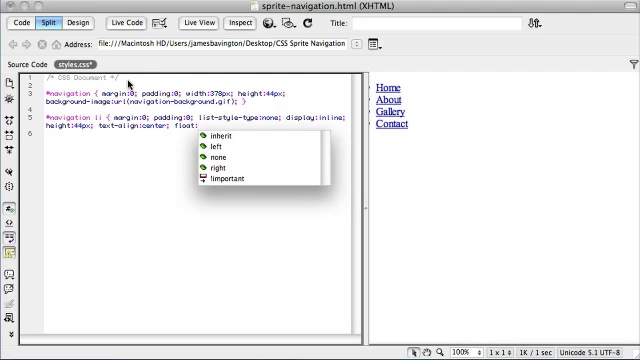
left_click(216, 144)
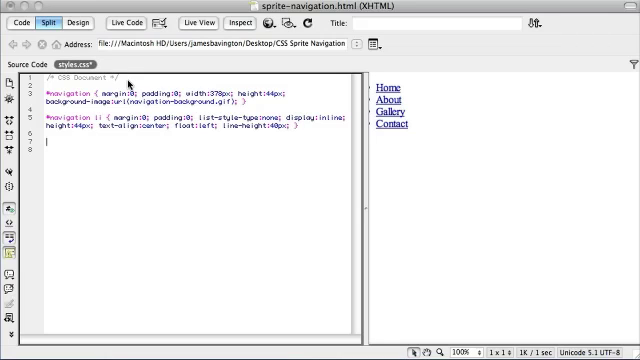
Step: Write a #navigation a rule with block display, 44px height and the sprite background, then begin #nav-home
type("#navigation a { display:")
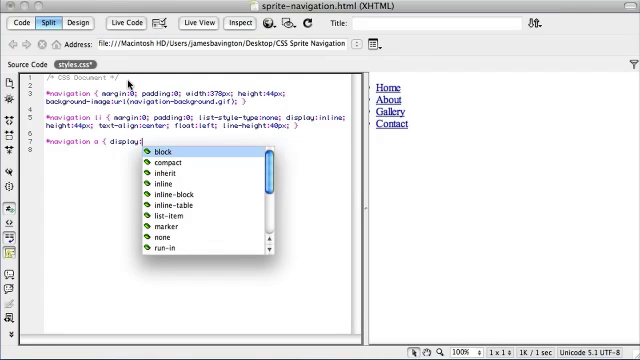
left_click(164, 152)
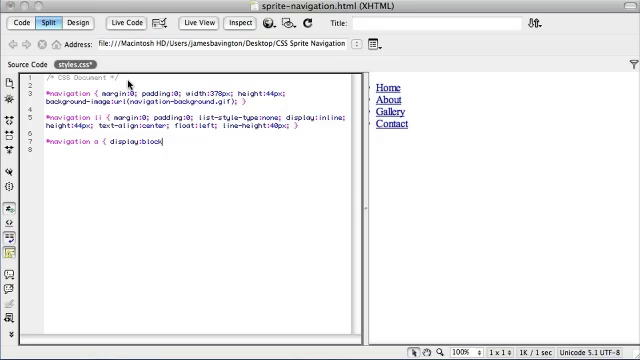
type("height:44")
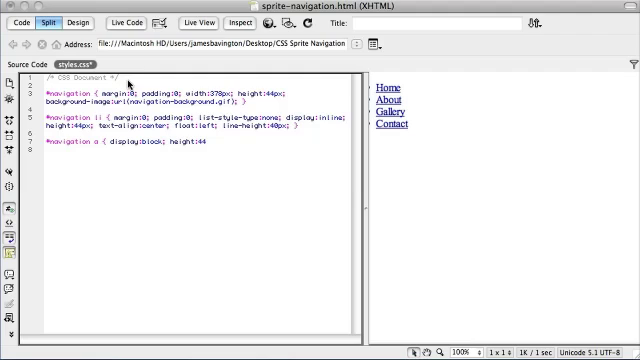
type("px; }")
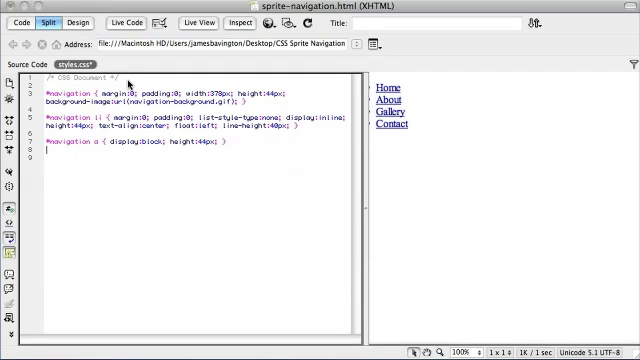
type("#na")
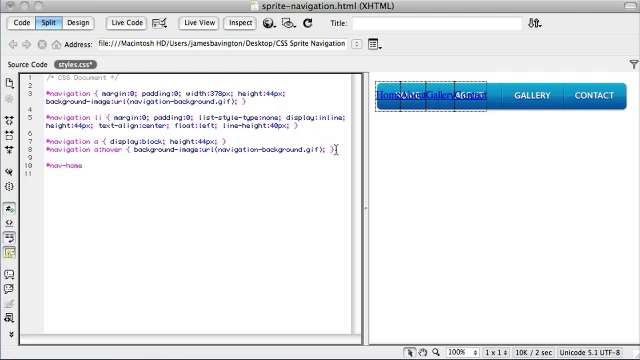
Step: Give #nav-home its width and a #nav-home a:hover background-position offset, then view code and preview side by side
type("{width:95px;")
type("#")
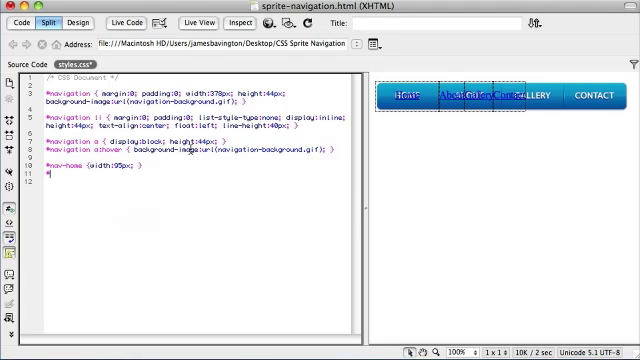
type("nav-home")
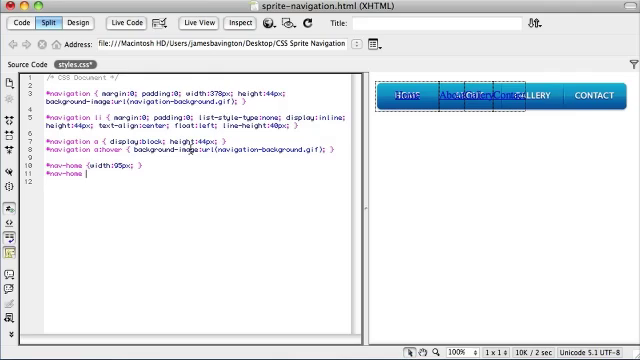
type(":hover { background-position:bottom 0;")
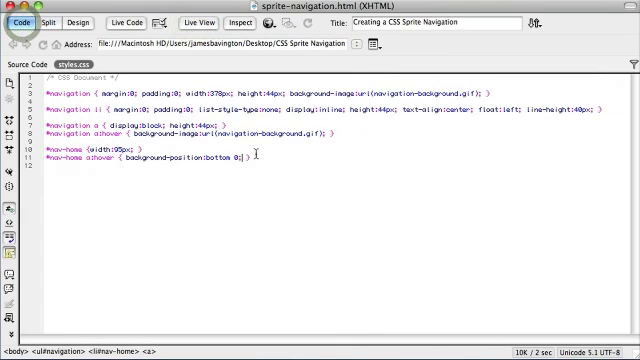
left_click(64, 22)
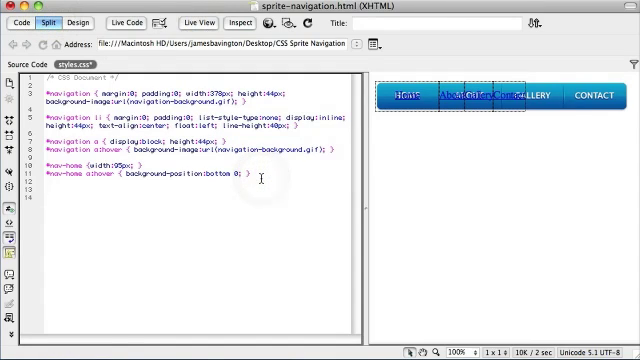
Step: Write #nav-about with its width and a #nav-about a:hover background-position offset
type("#nav-")
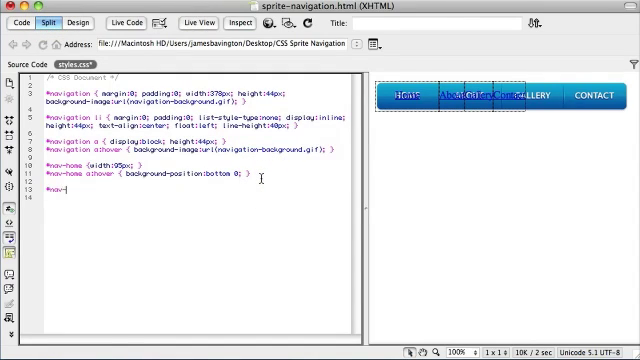
type("about")
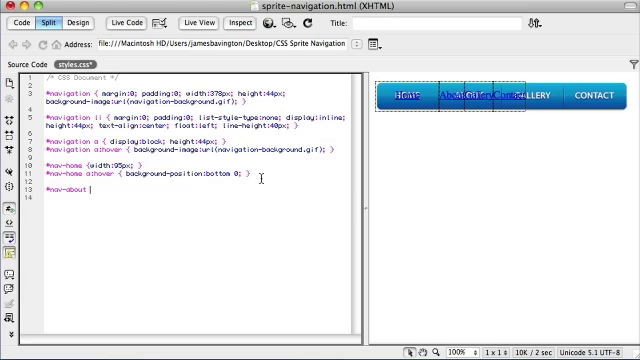
type("width:94px; }")
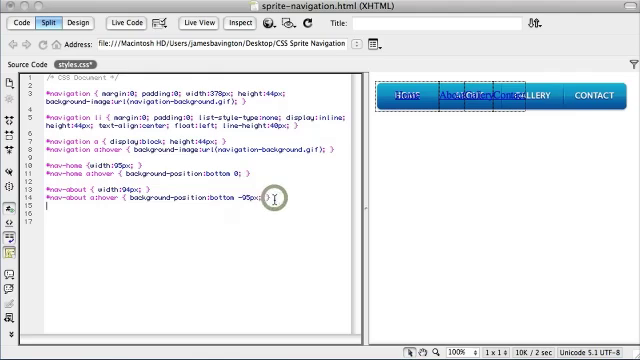
type("#nav")
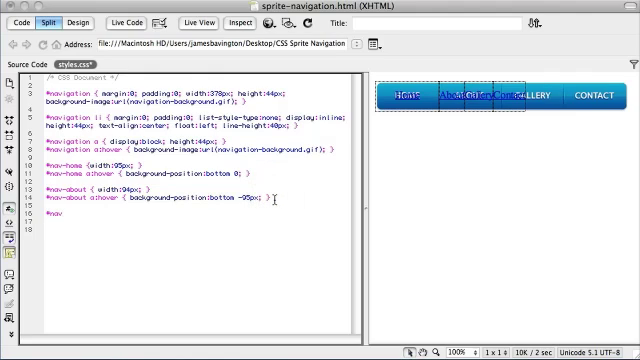
Step: Write #nav-gallery with its width in px below the about rules
type("#nav-gallery {")
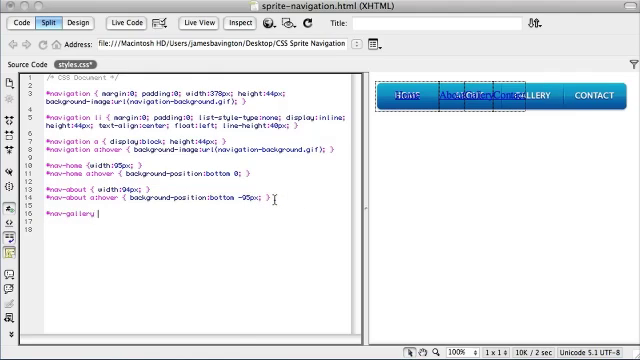
type("width:93")
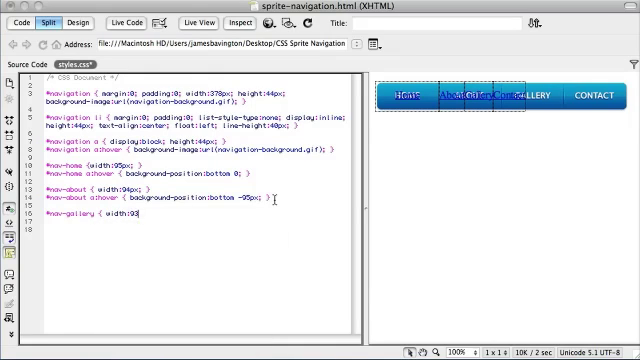
type("px; }")
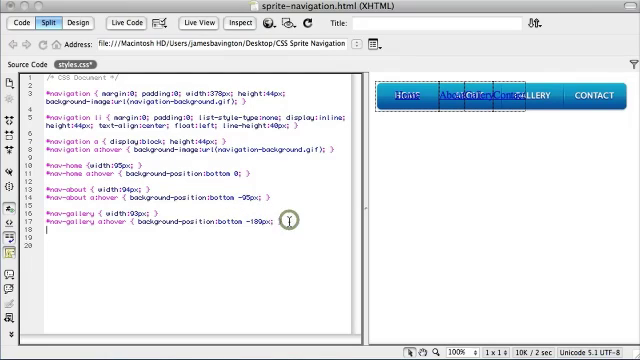
Step: Write #nav-contact with its width and hover background-position offset
type("#nav-")
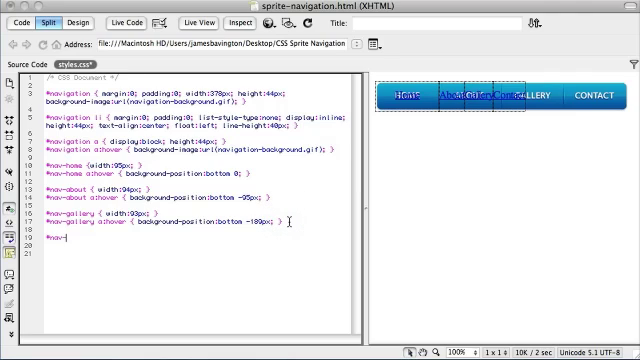
type("contact { width:95px; }")
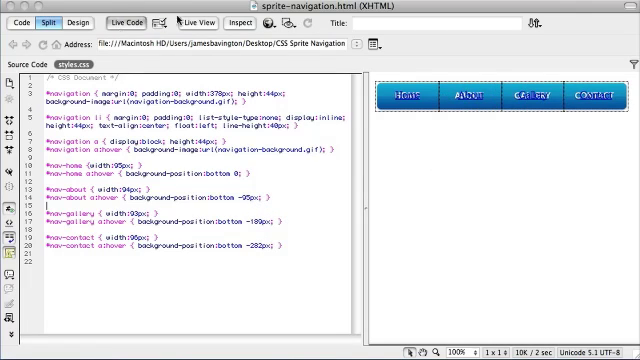
Step: Turn on Live View and hover each navigation item to check its darker hover state
left_click(202, 20)
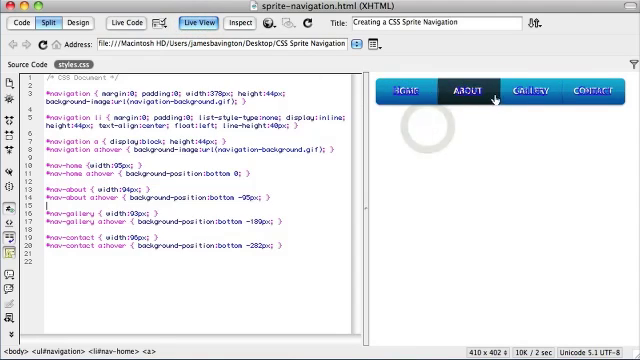
mouse_move(530, 92)
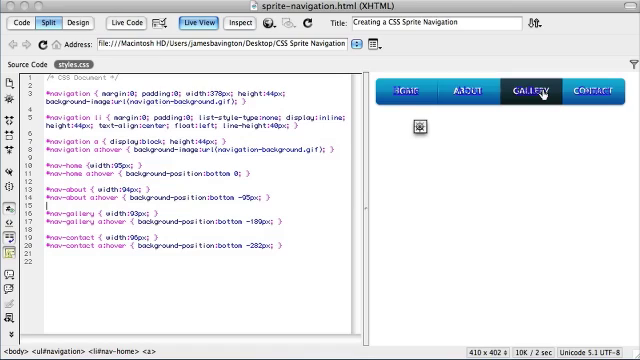
mouse_move(404, 92)
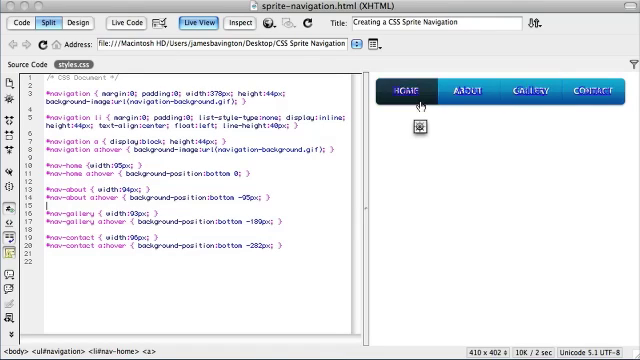
mouse_move(528, 92)
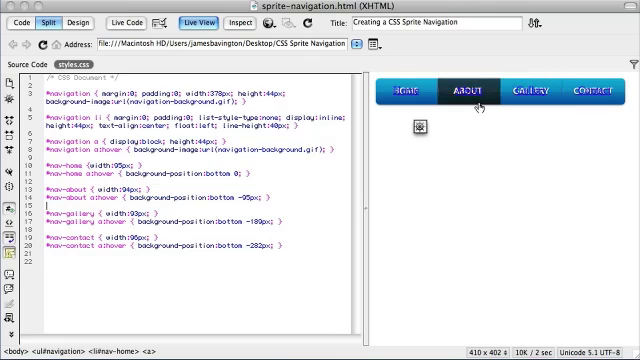
mouse_move(408, 92)
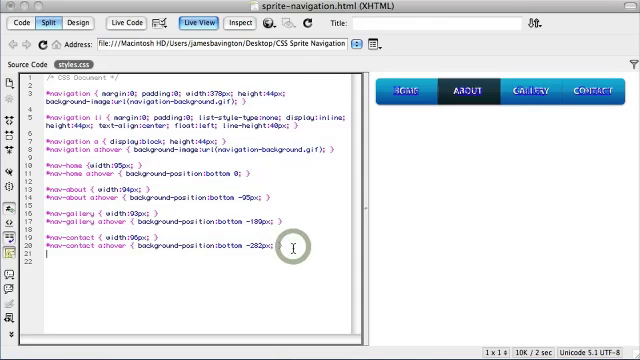
Step: Return to the HTML source with the navigation list shown beside the rendered bar in Split view
type("#navi")
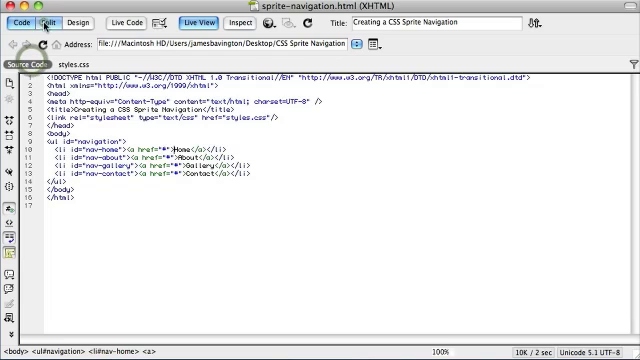
left_click(44, 24)
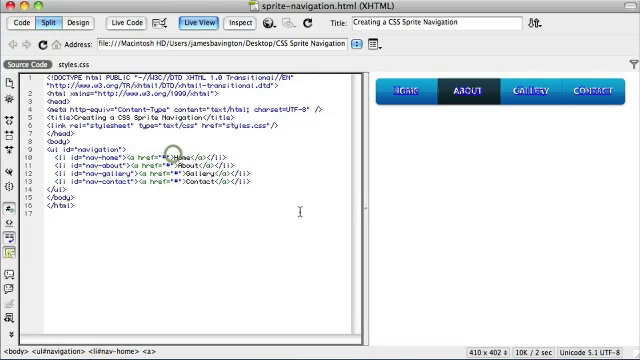